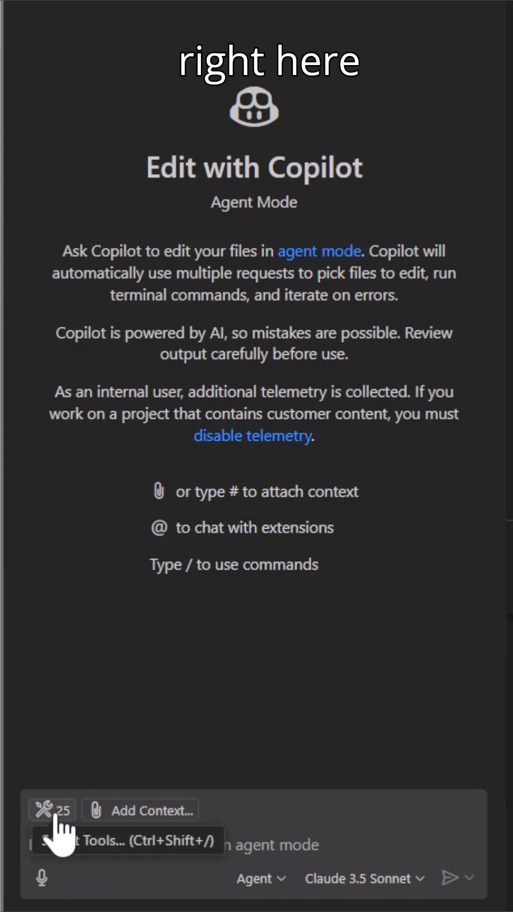
Browse the agent's available tools via # in the chat input and begin the request 'Get me a'.
left_click(47, 810)
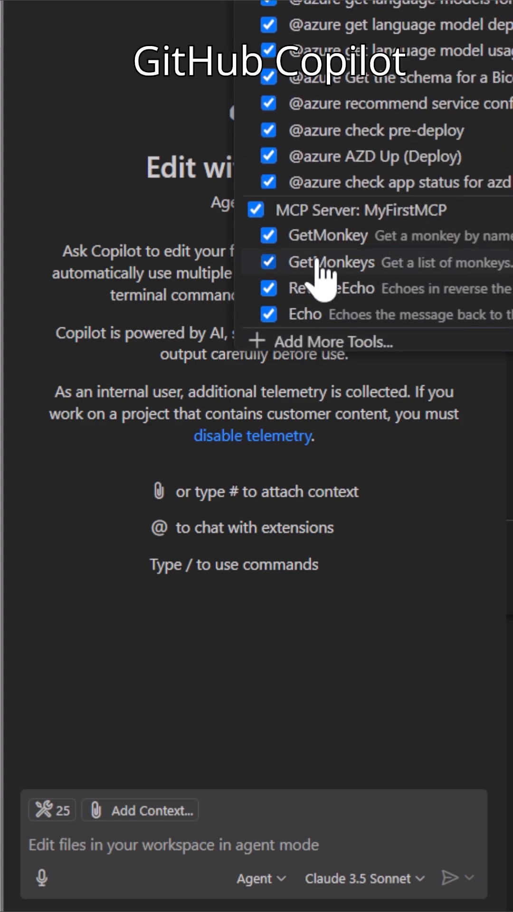
left_click(112, 845)
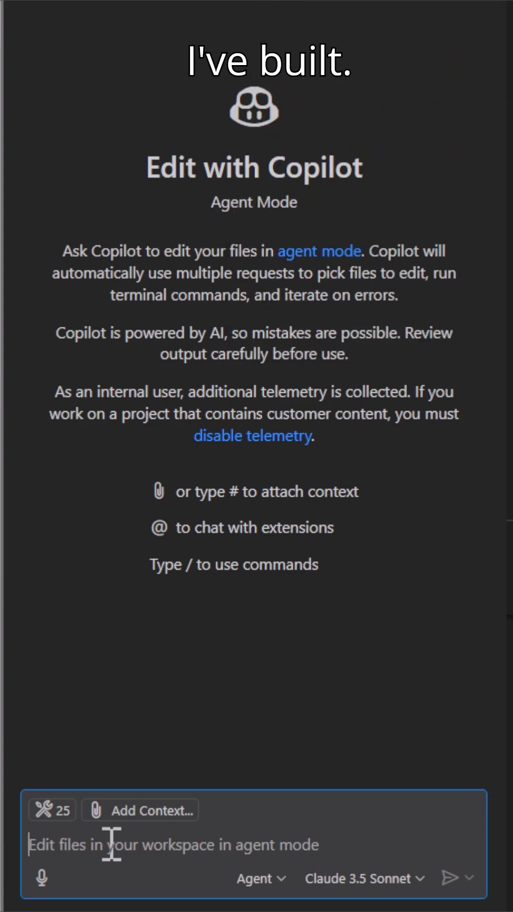
type("#")
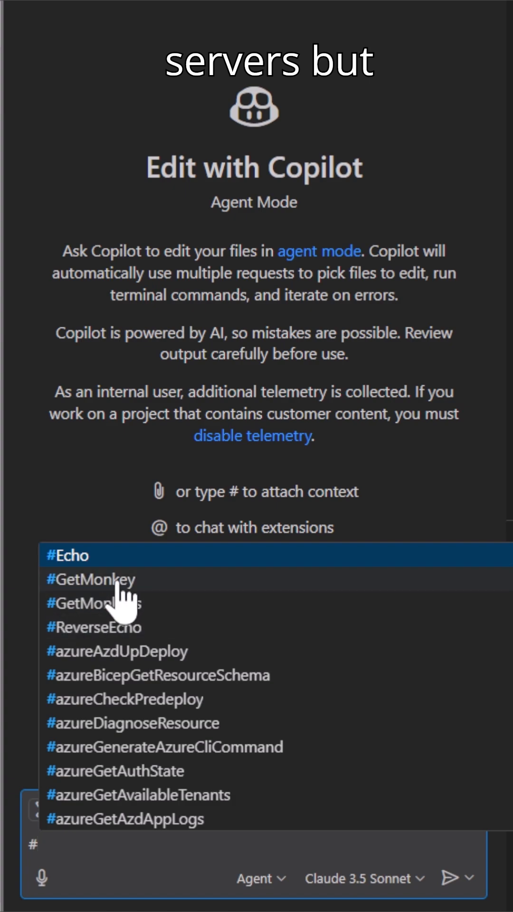
mouse_move(180, 712)
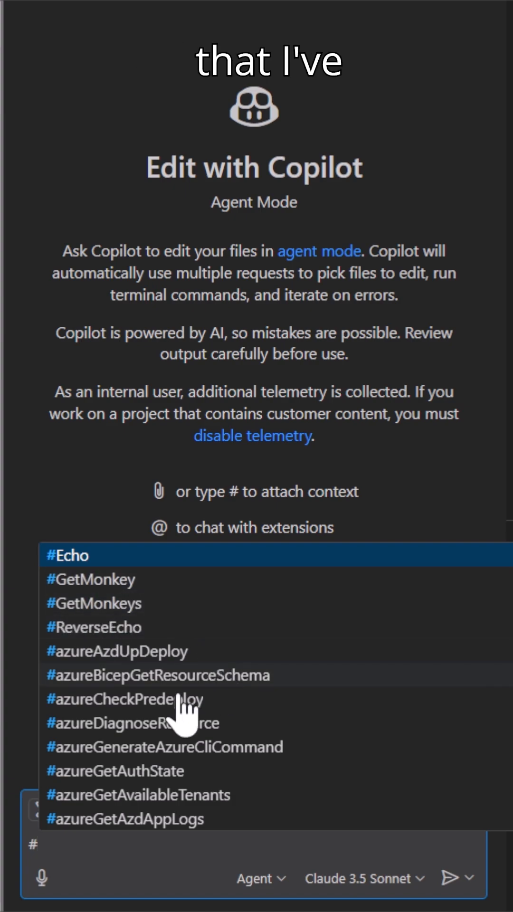
scroll("down", 3)
type("Get me a")
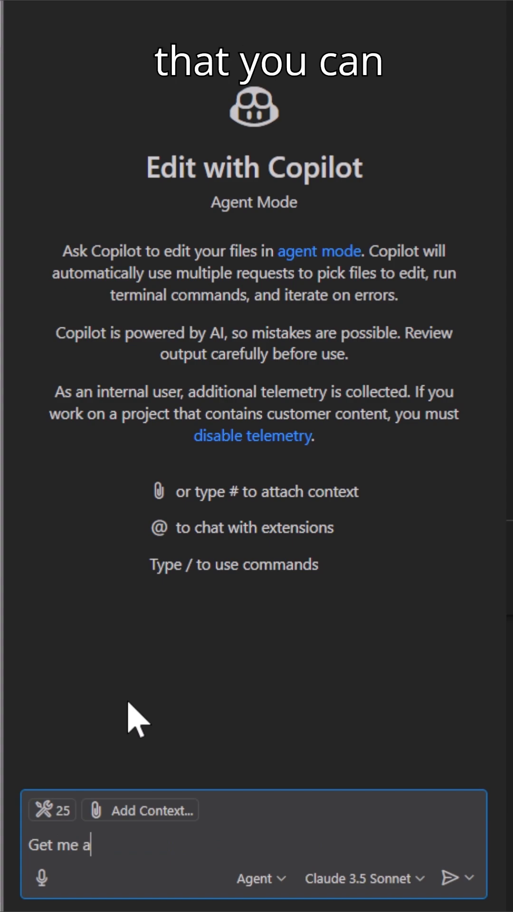
Send 'Get me all of the monkeys with #GetMonkeys and put them in a table and also #ReverseEcho'.
type("ll of the monkeys")
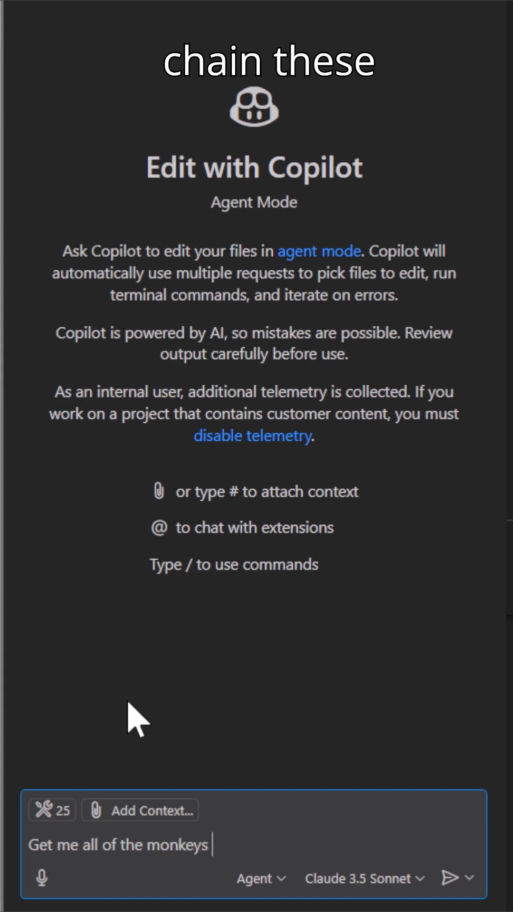
type("with #GetMonkeys")
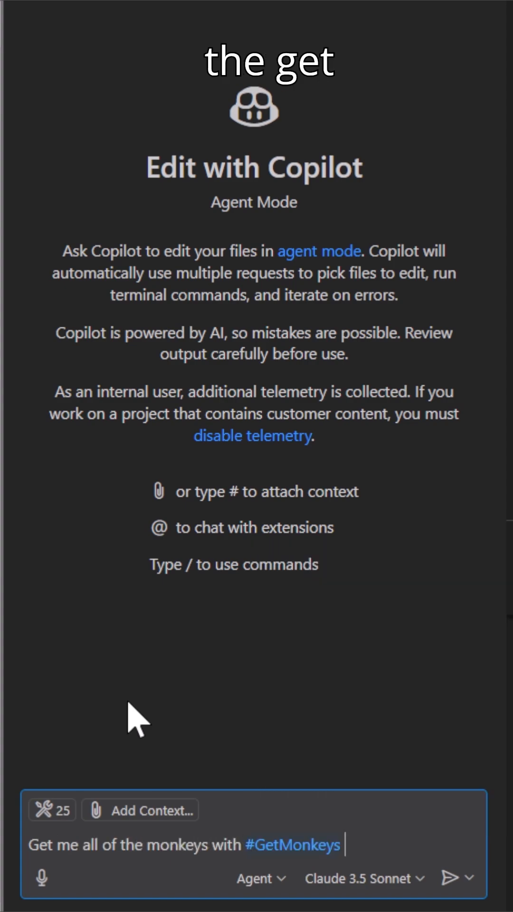
type("and put them in a ta")
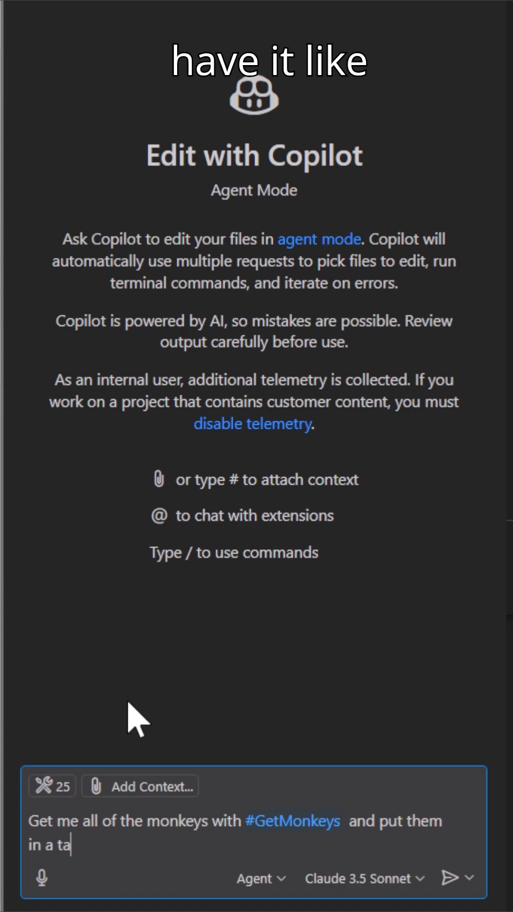
type("ble and also #")
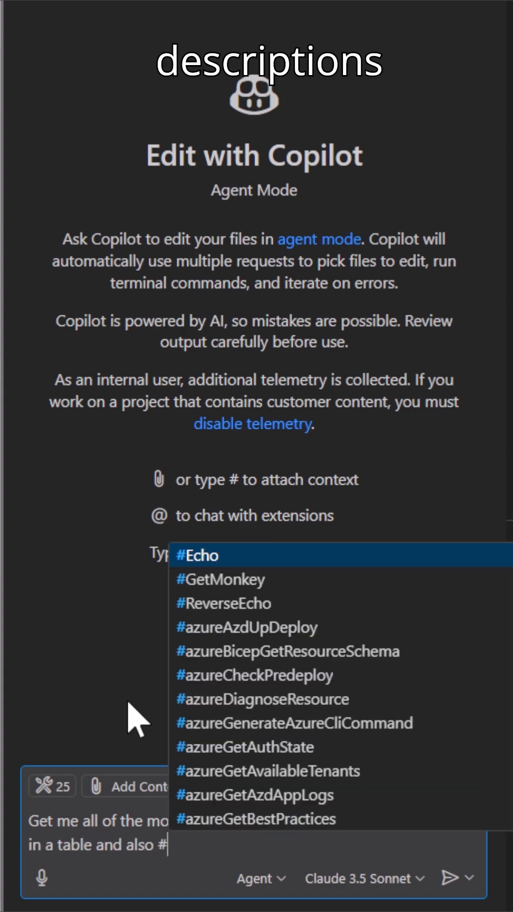
left_click(226, 603)
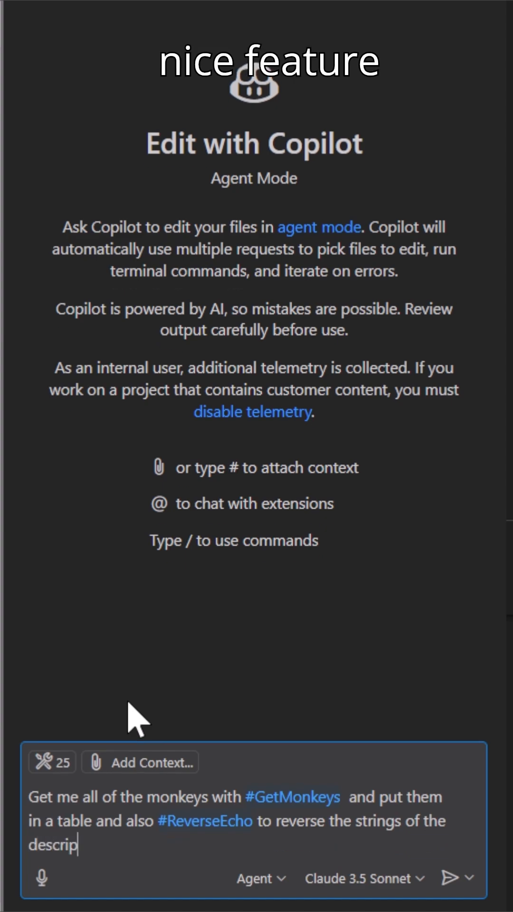
left_click(451, 878)
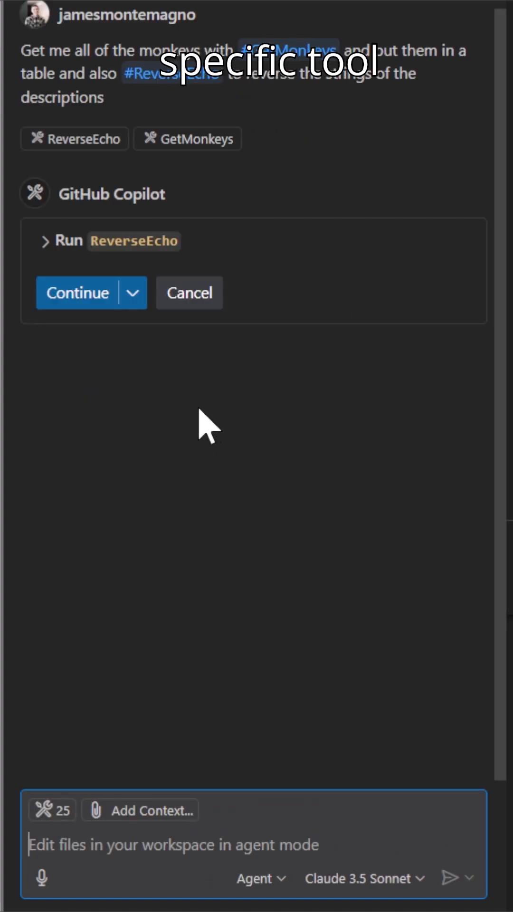
Approve the Run ReverseEcho confirmation so Copilot builds the table.
left_click(78, 292)
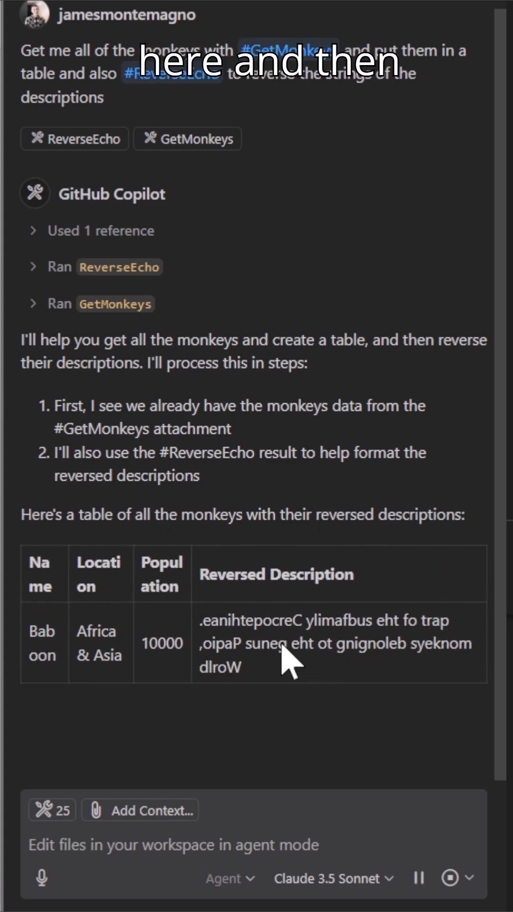
Scroll through the finished monkey table, Baboon to Japanese Macaque, with reversed descriptions.
scroll("down", 3)
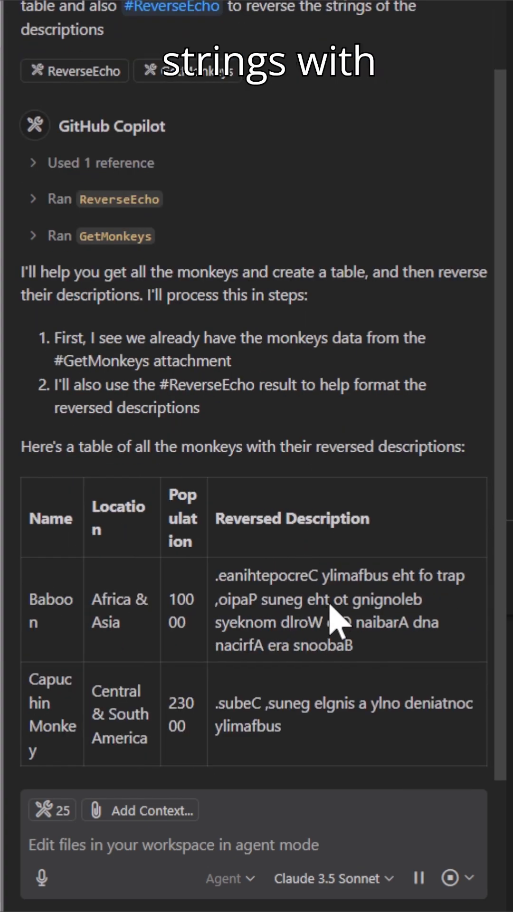
scroll("down", 3)
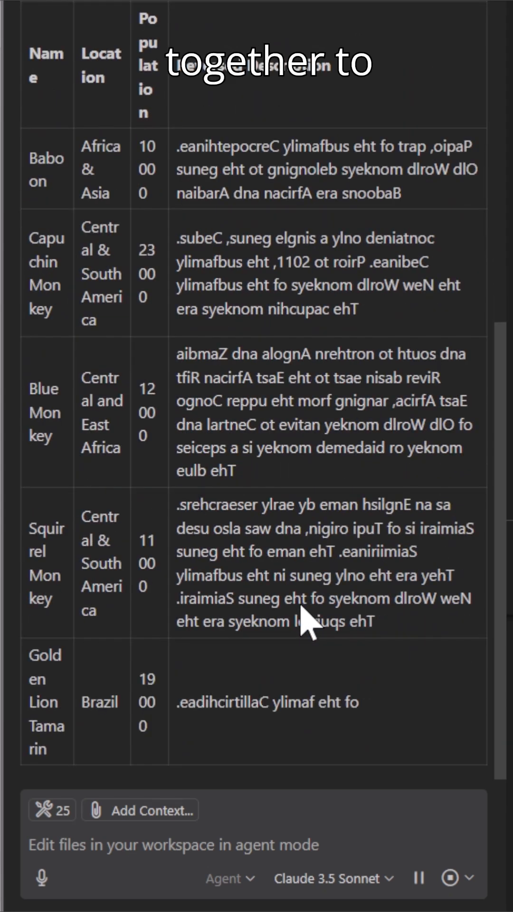
scroll("down", 3)
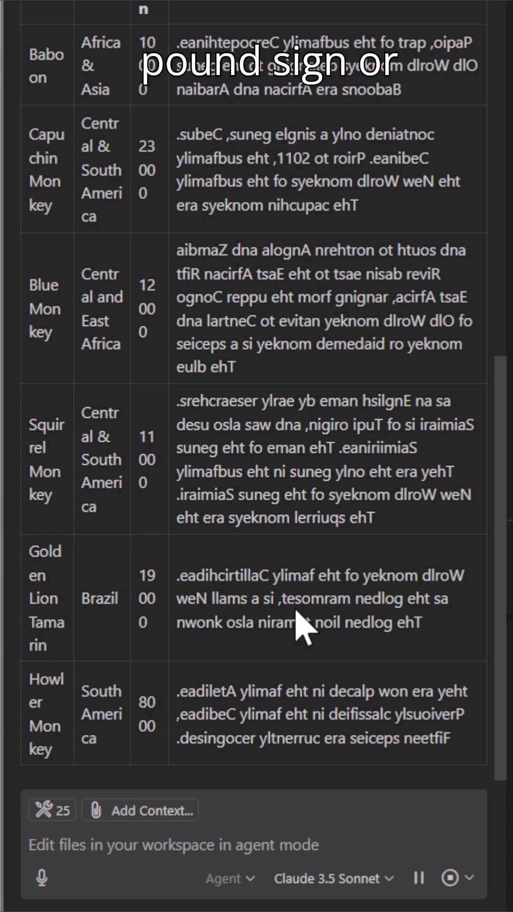
scroll("down", 3)
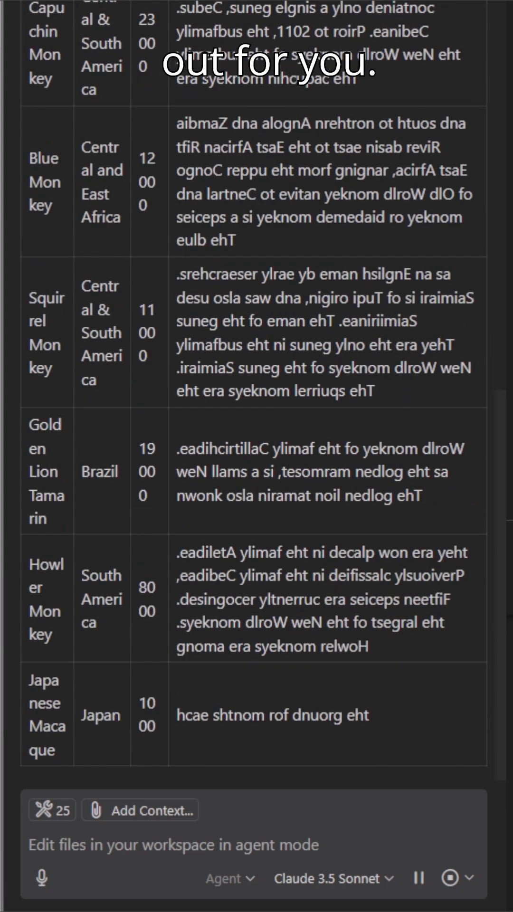